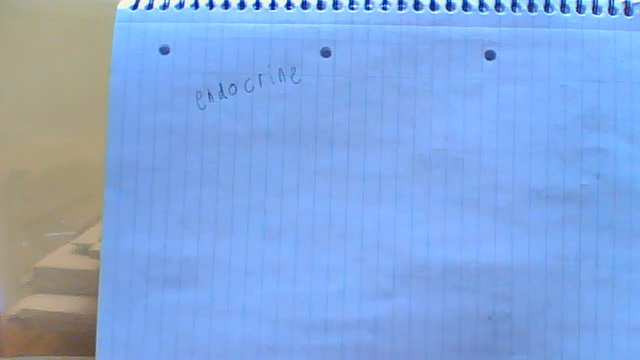
text((ductless))
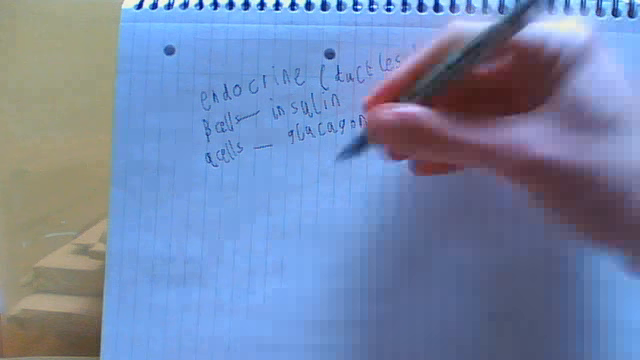
text(gl)
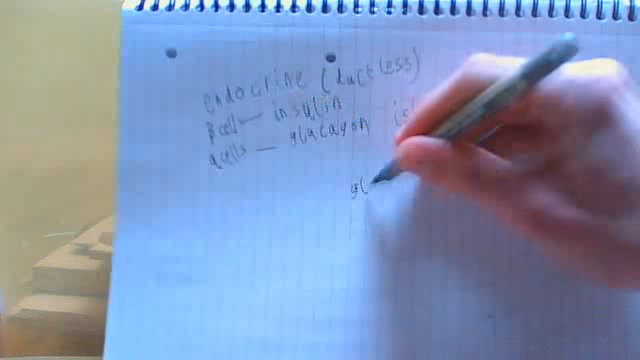